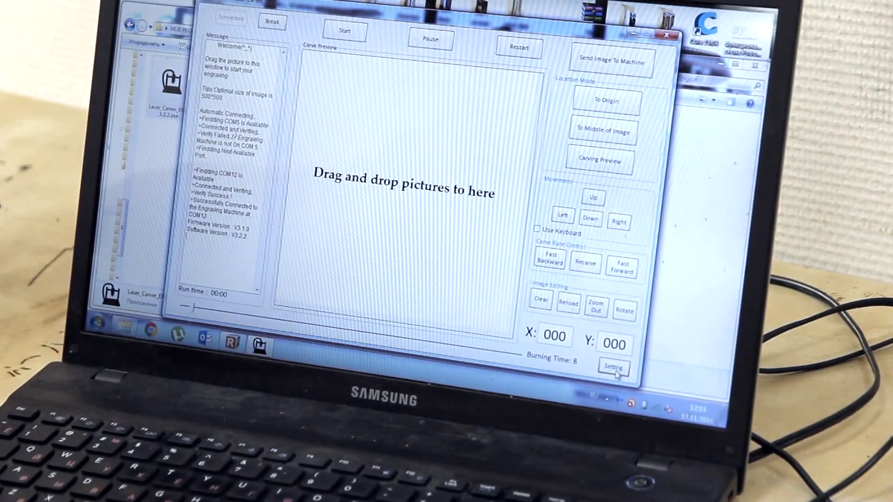
click(614, 369)
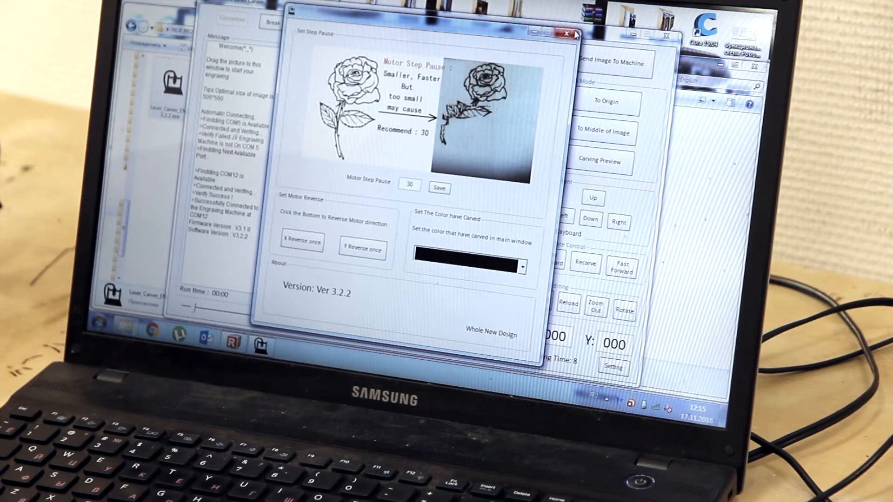
click(567, 35)
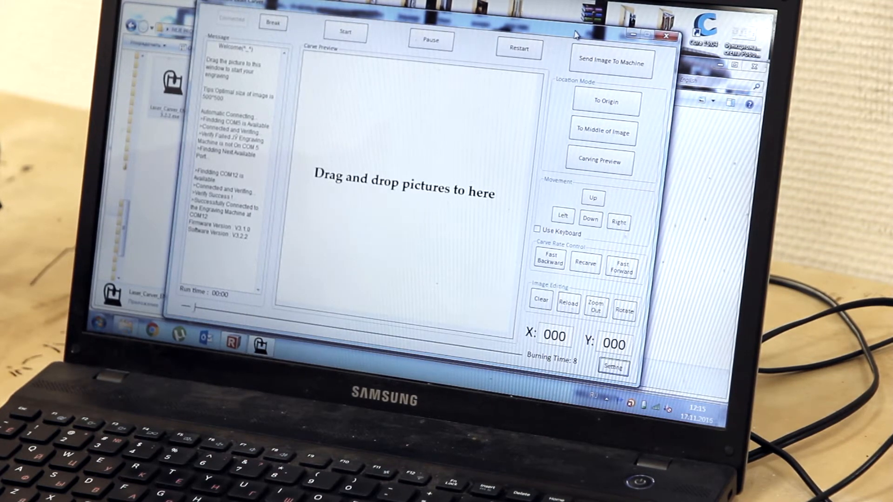